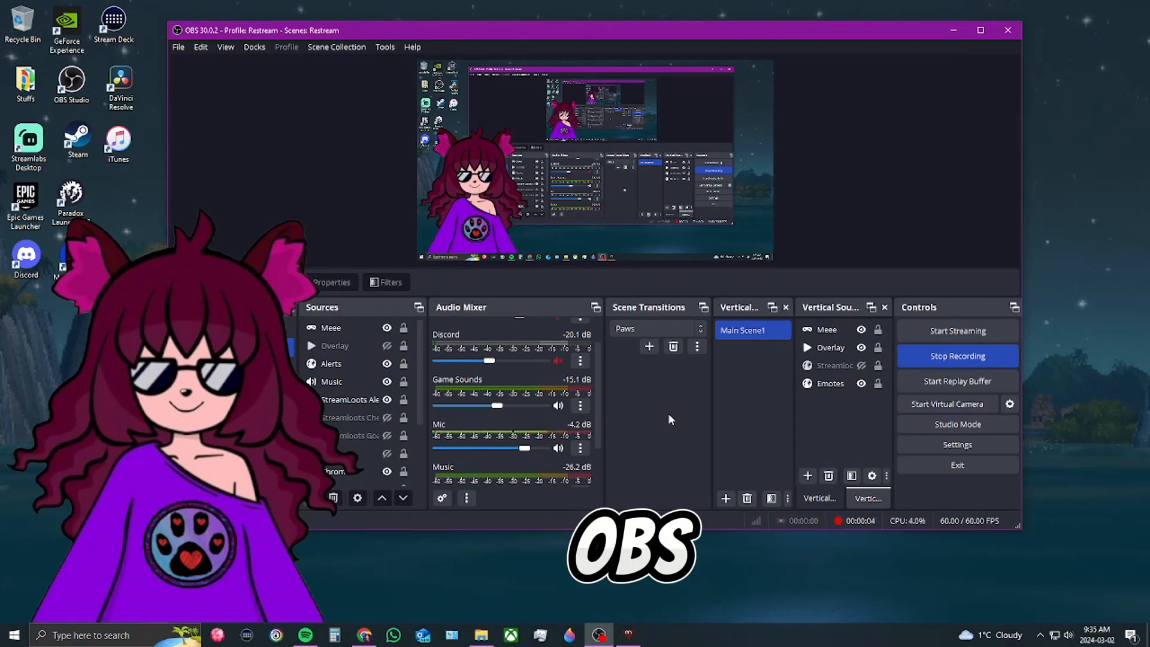
{"action": "left_click", "coordinate": [829, 365]}
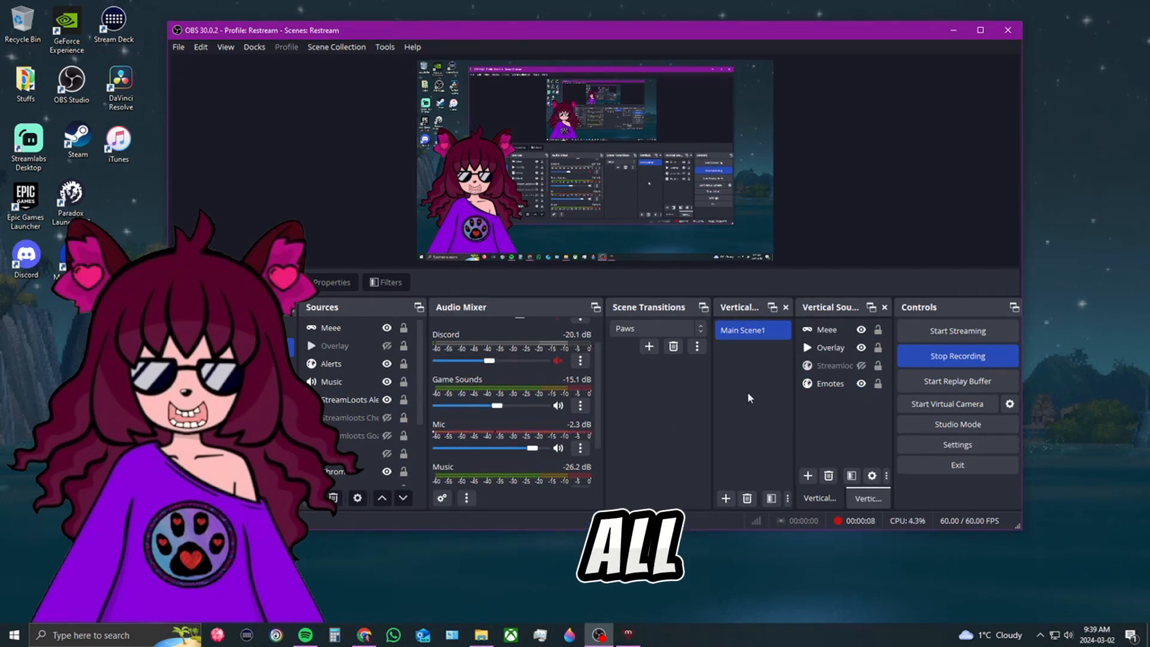
{"action": "left_click", "coordinate": [956, 444]}
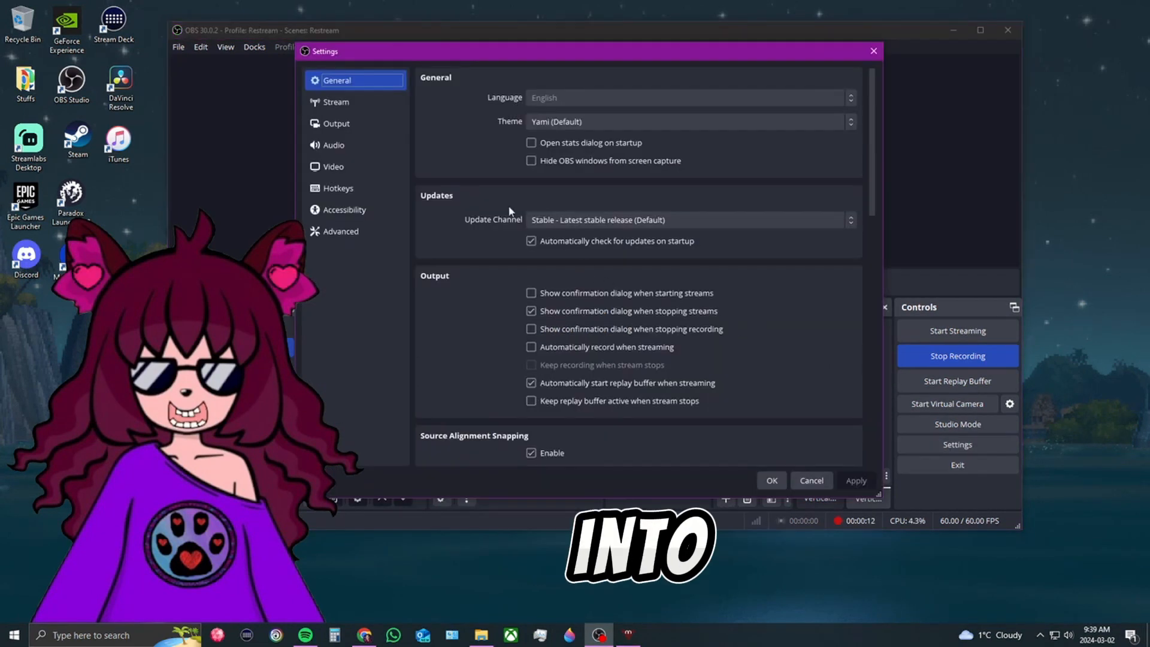
{"action": "left_click", "coordinate": [333, 167]}
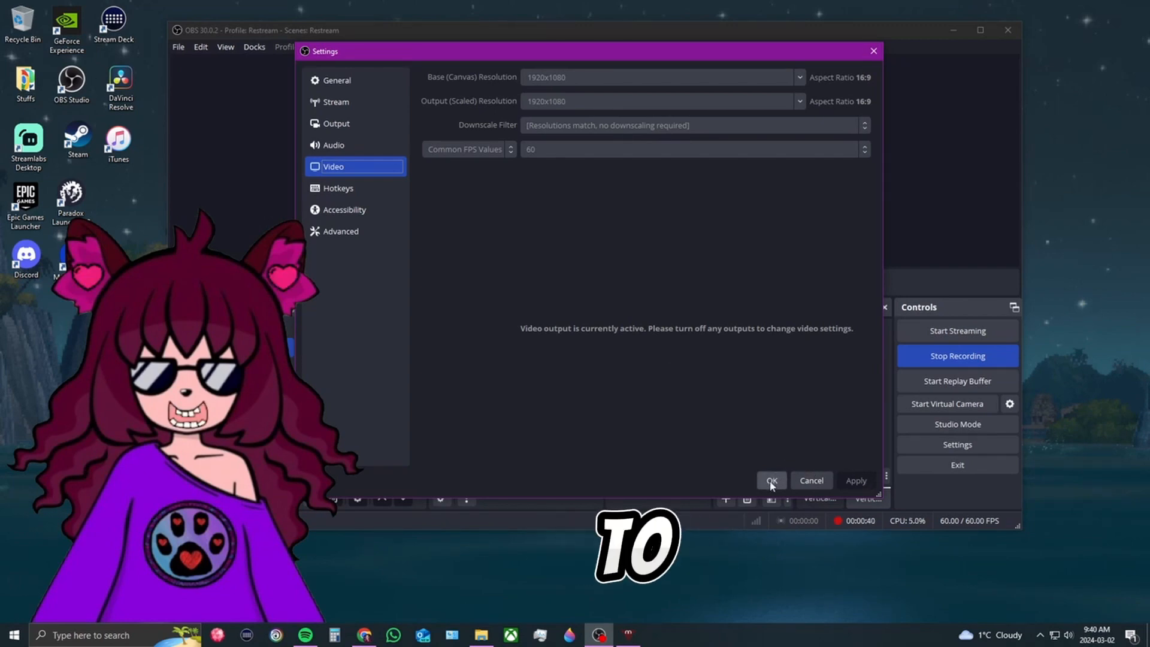
{"action": "left_click", "coordinate": [770, 481]}
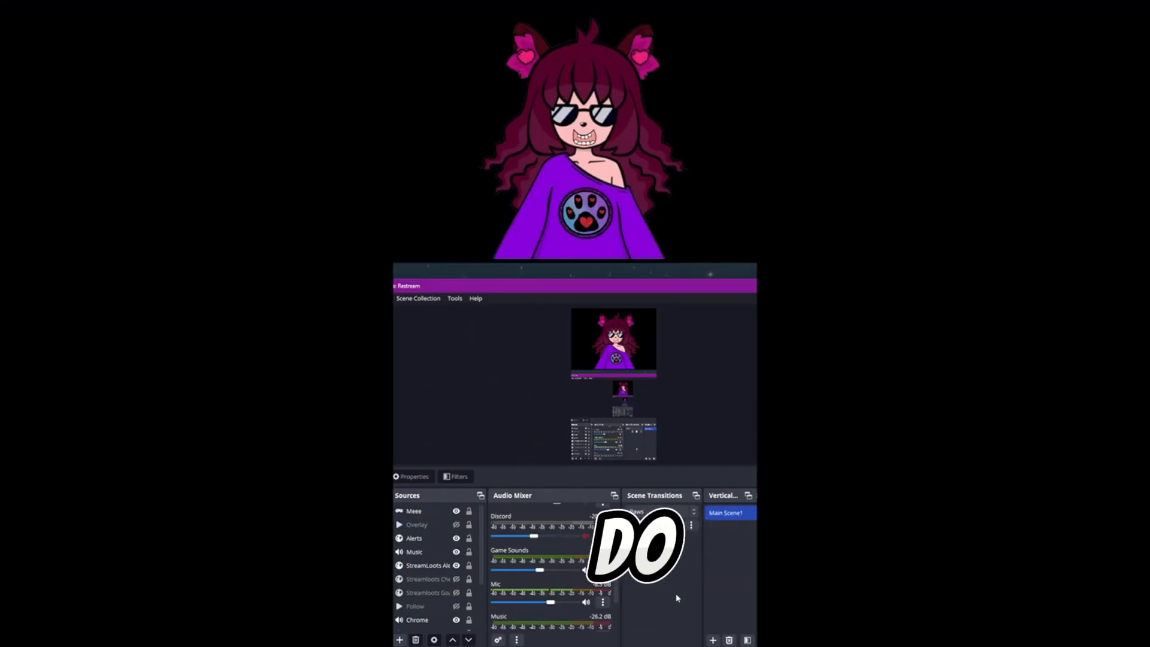